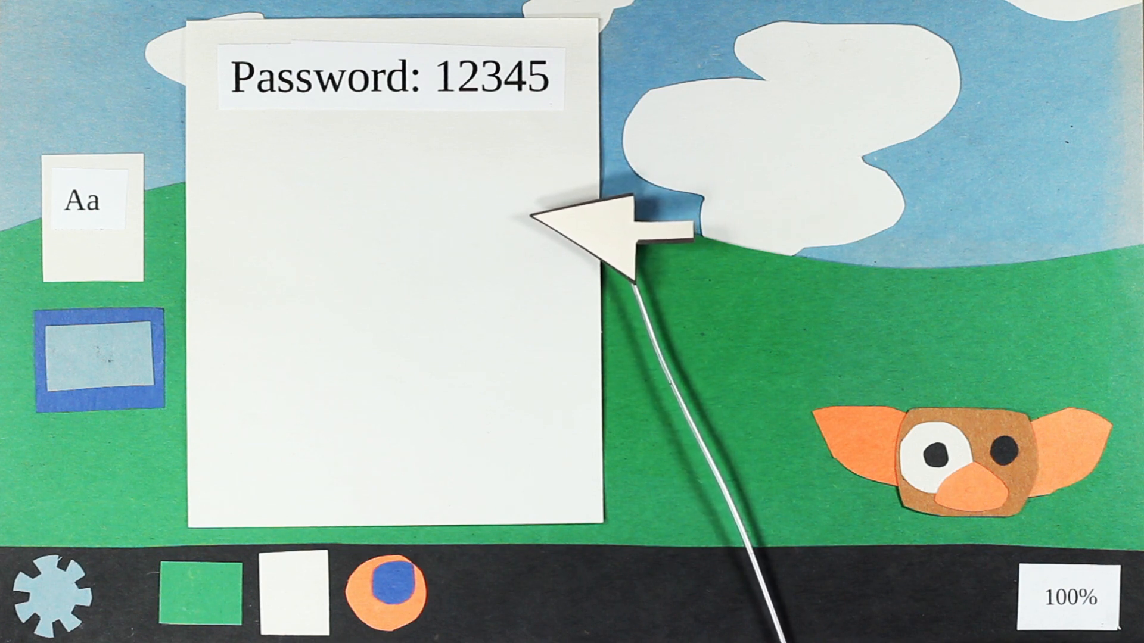
mouse_move(605, 241)
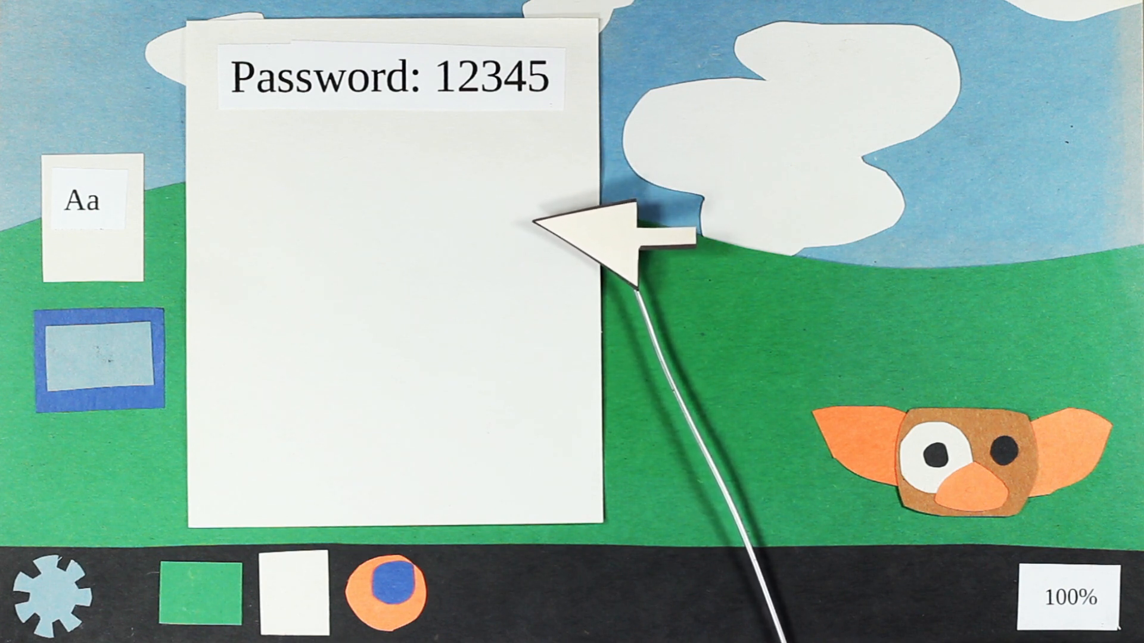
mouse_move(635, 262)
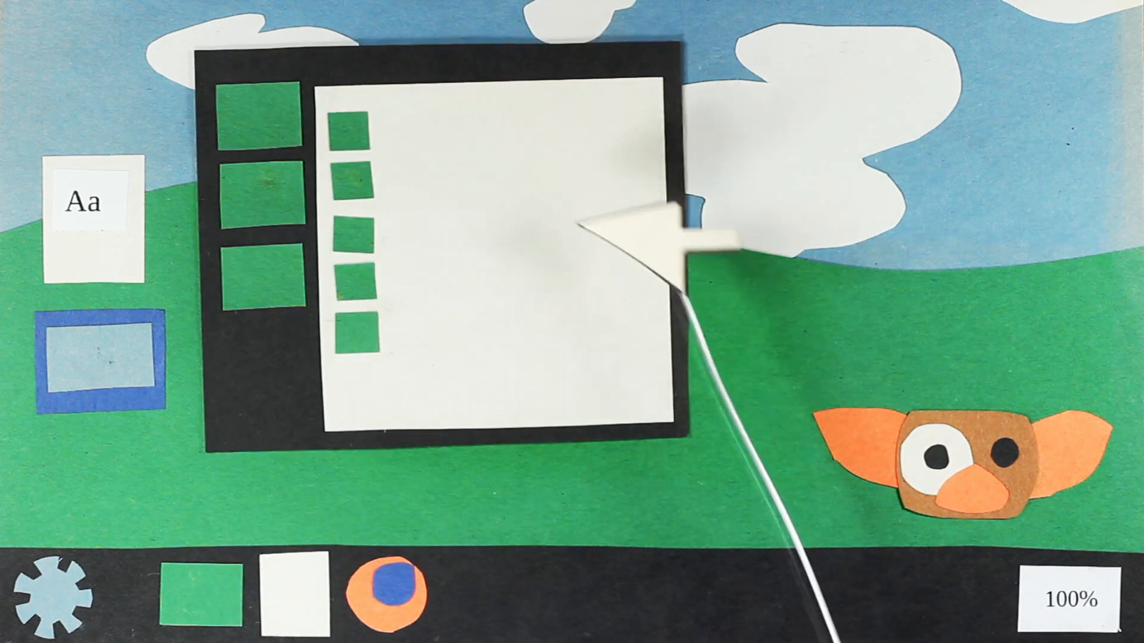
mouse_move(752, 453)
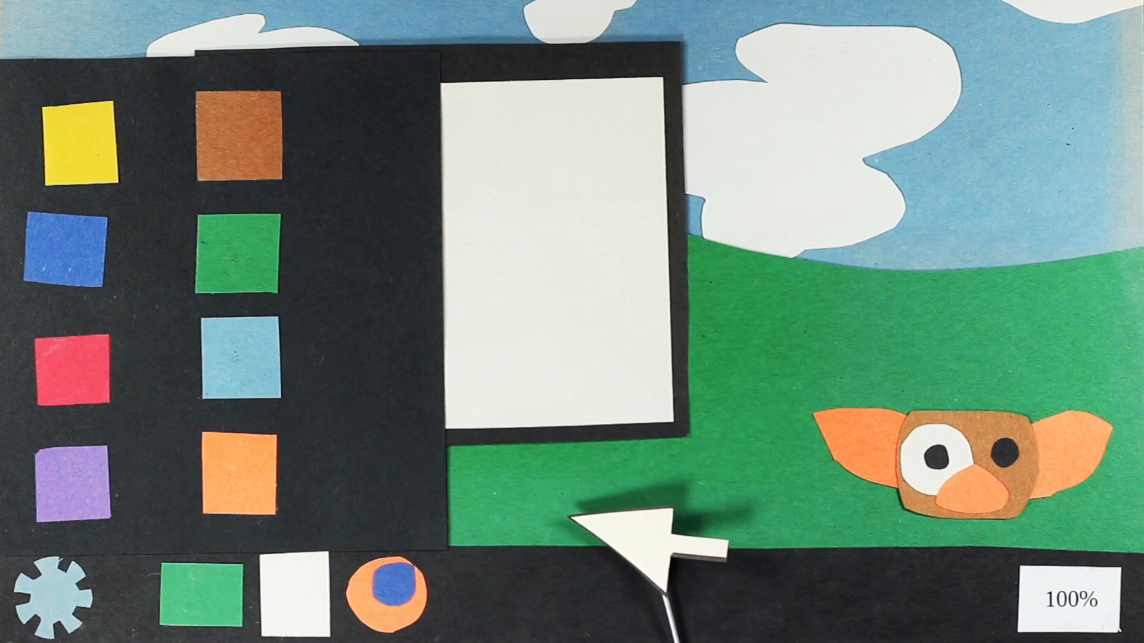
mouse_move(591, 518)
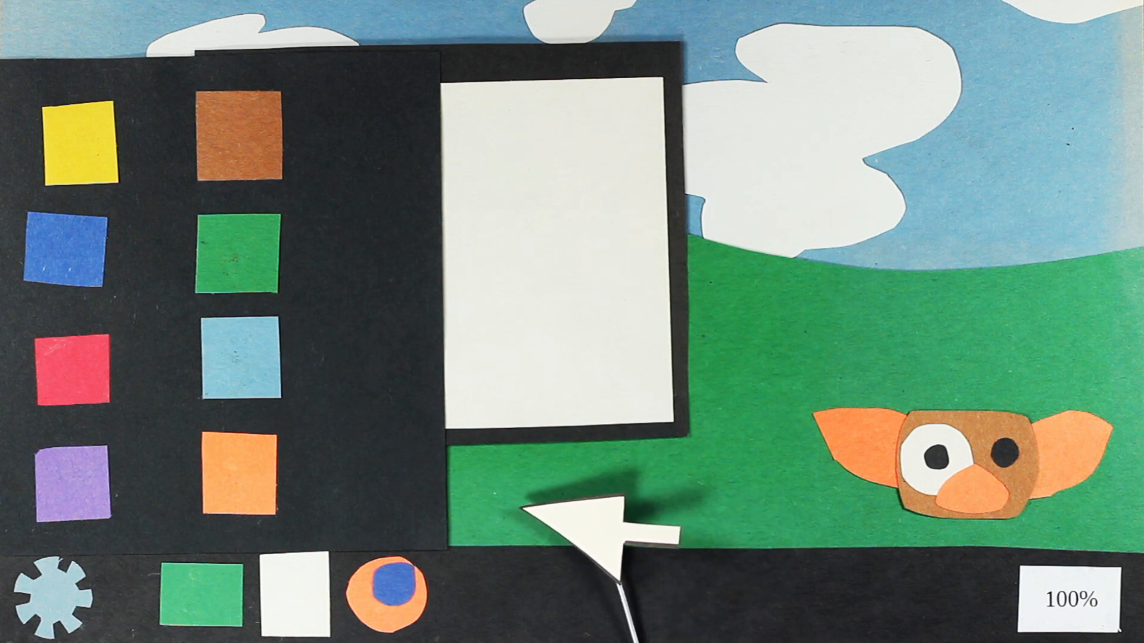
mouse_move(1036, 481)
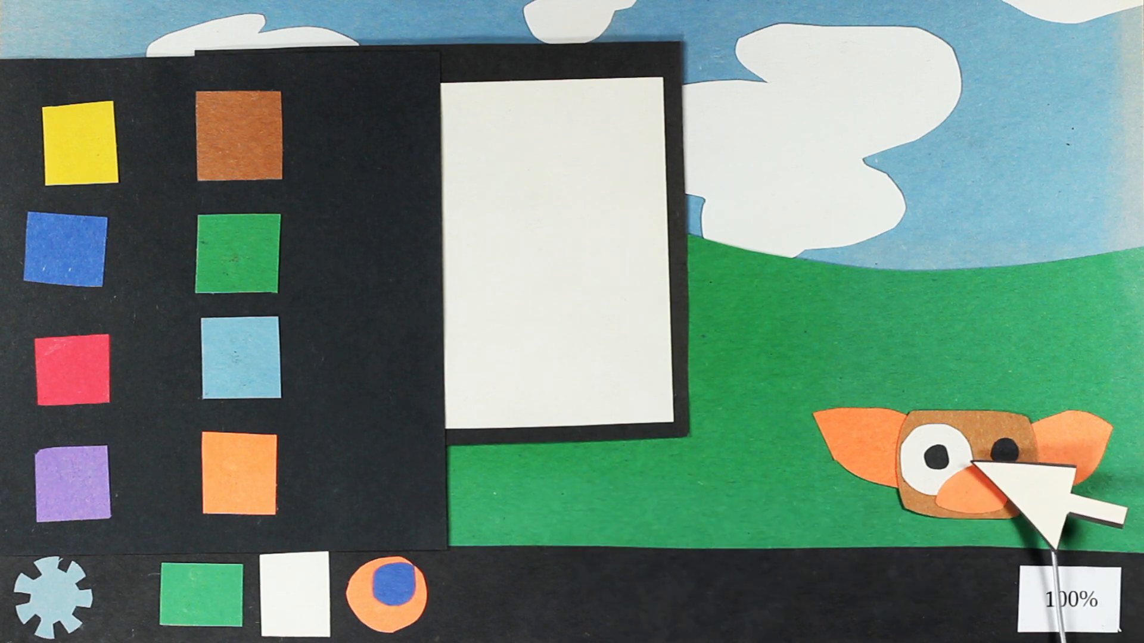